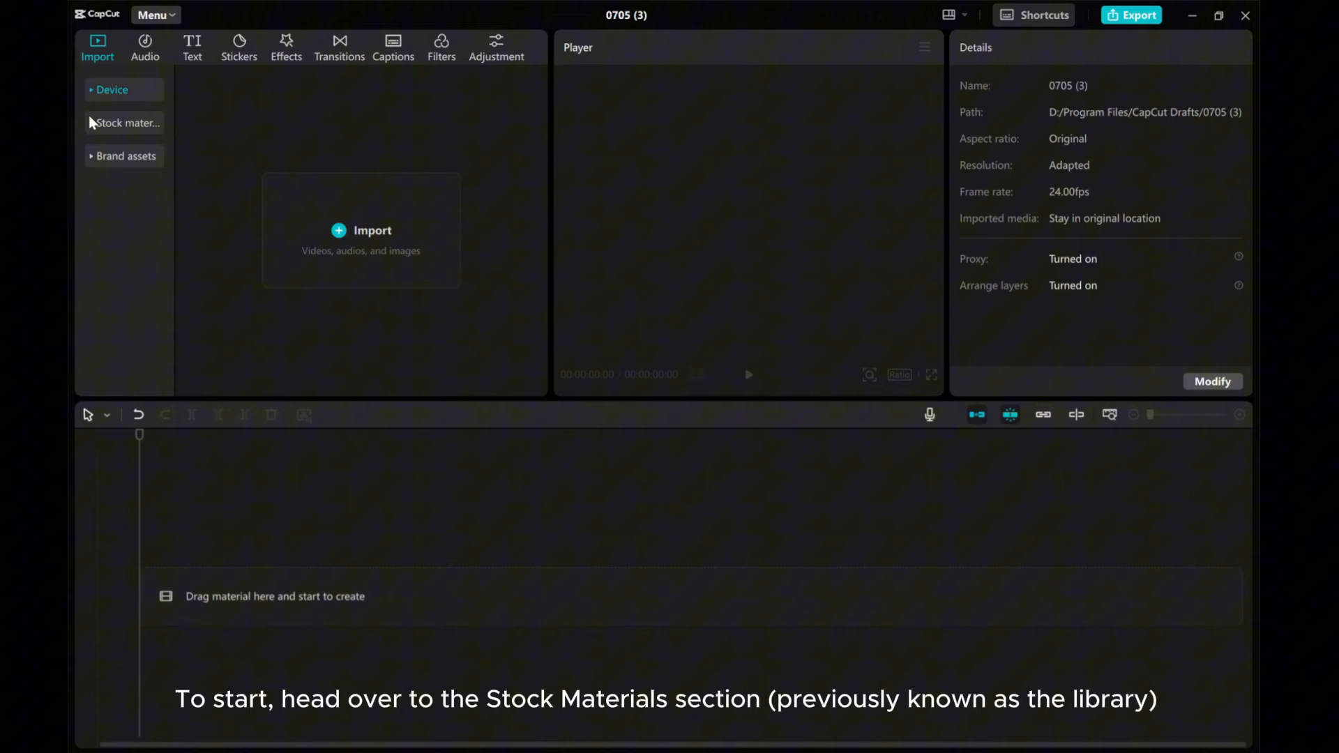
Add the black Trending stock clip to the timeline, about five seconds long
{"action": "left_click", "coordinate": [125, 123]}
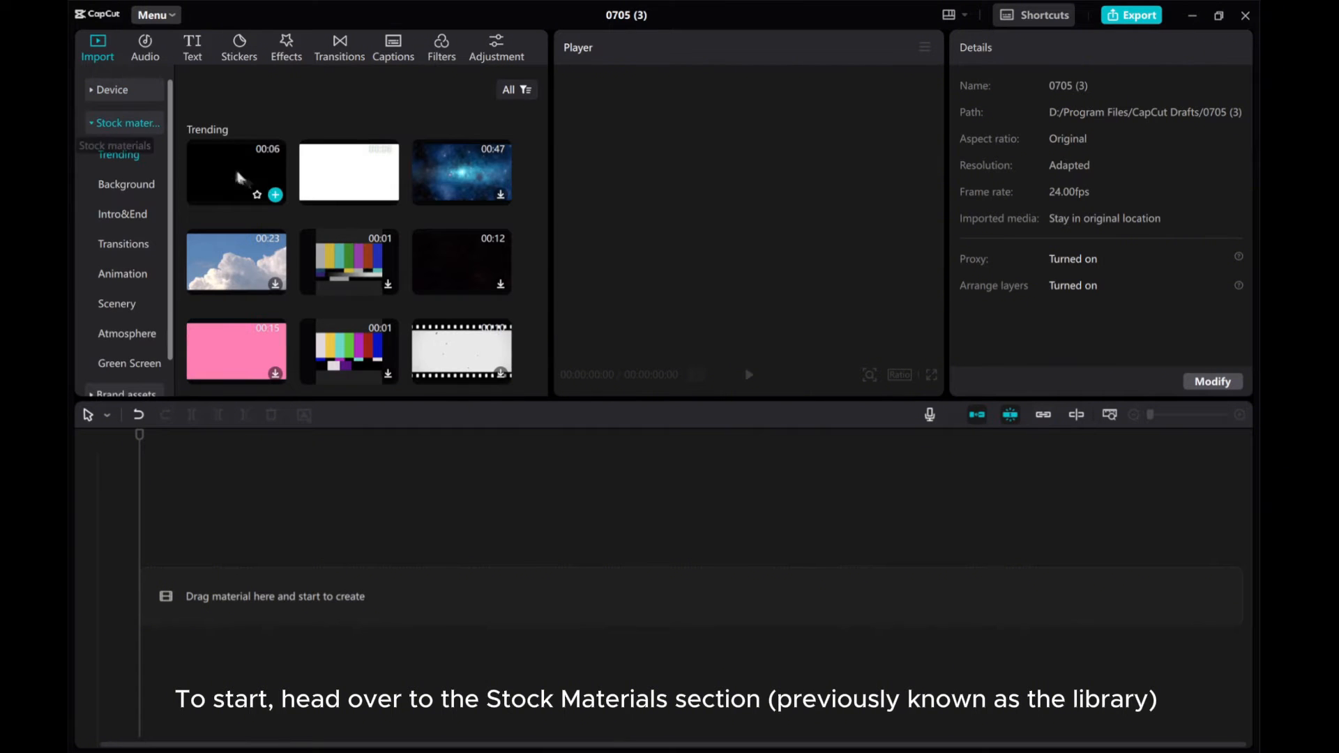
{"action": "left_click", "coordinate": [275, 195]}
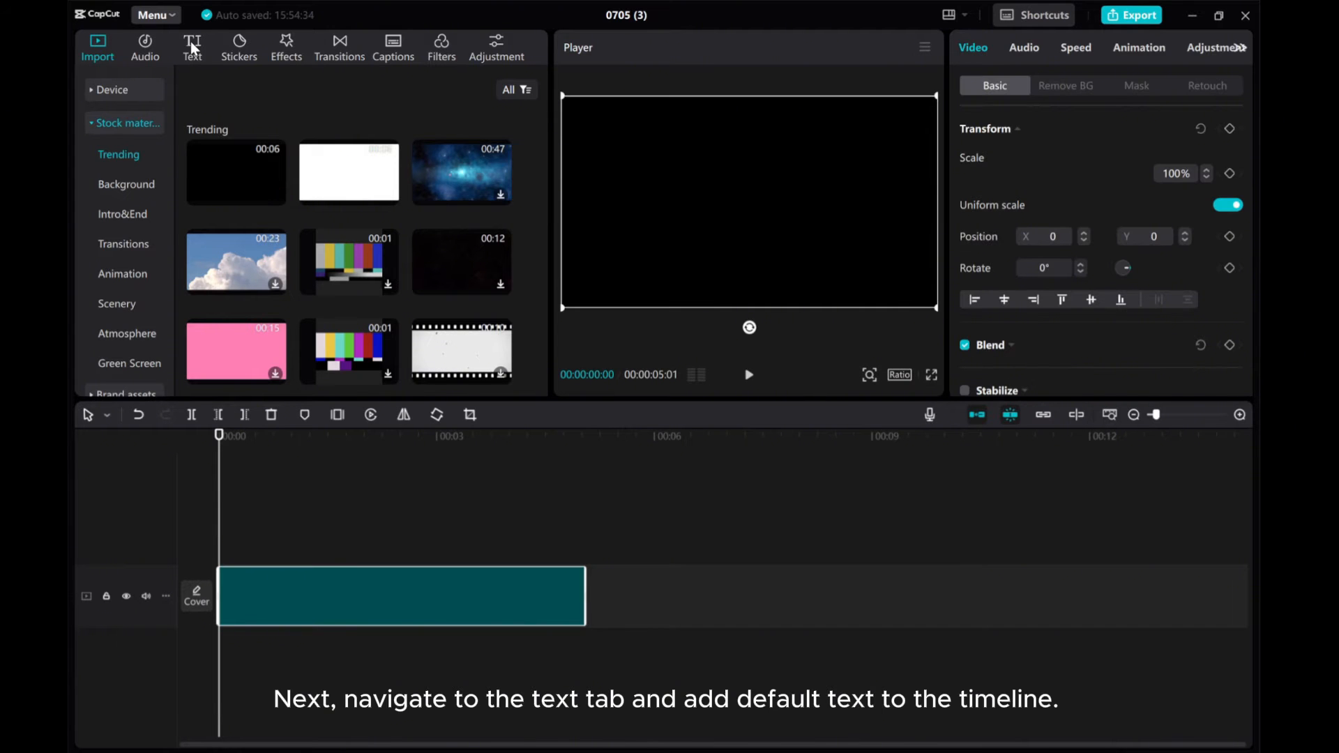
Add Default text 'REBECCA' in Bevan, size 38, uppercase, stretched to the black clip's length
{"action": "left_click", "coordinate": [192, 45]}
{"action": "type", "text": "rebecca"}
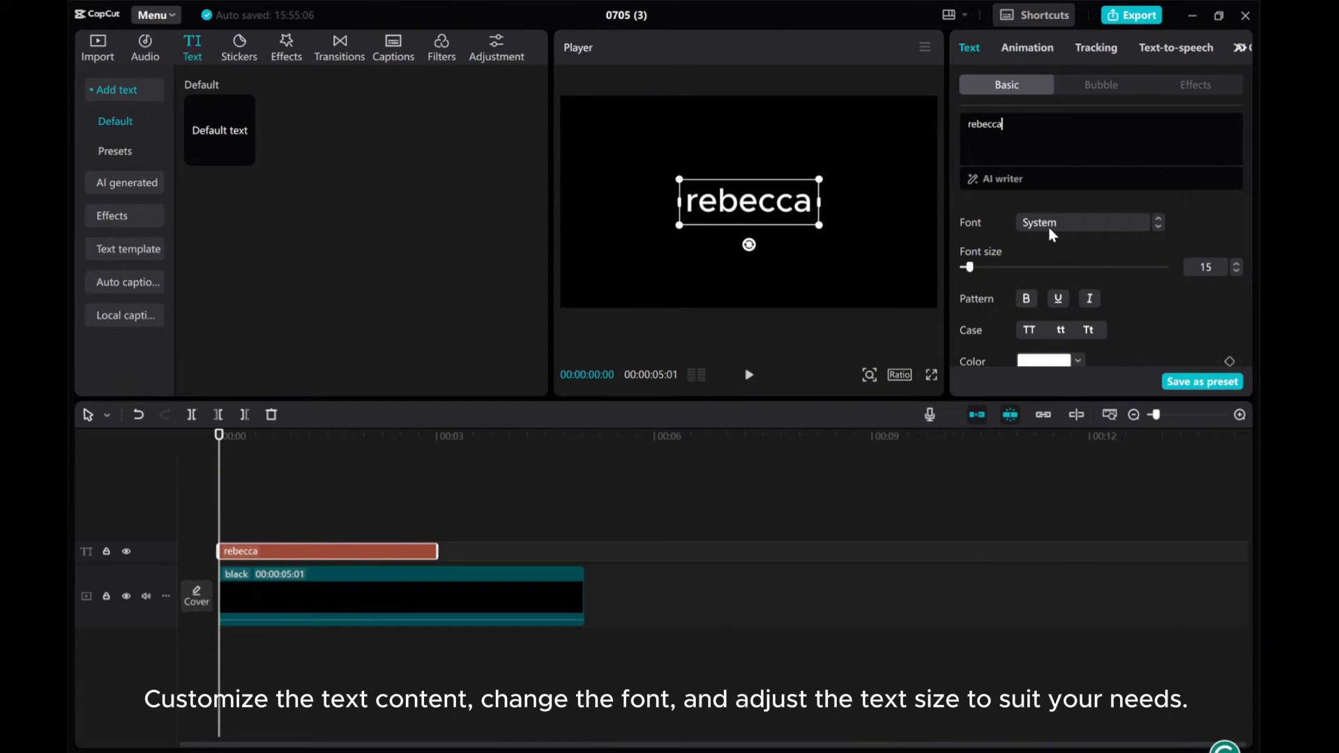
{"action": "left_click", "coordinate": [1080, 222]}
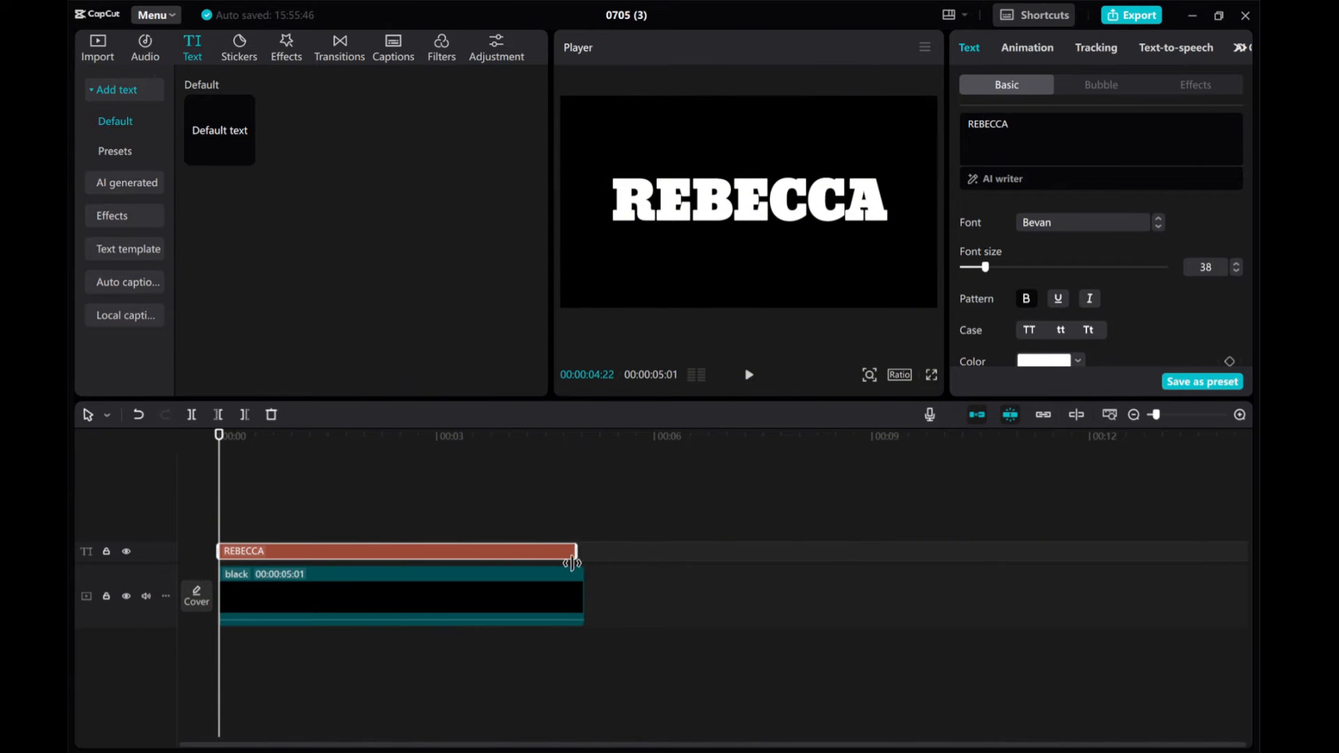
{"action": "left_click", "coordinate": [393, 551]}
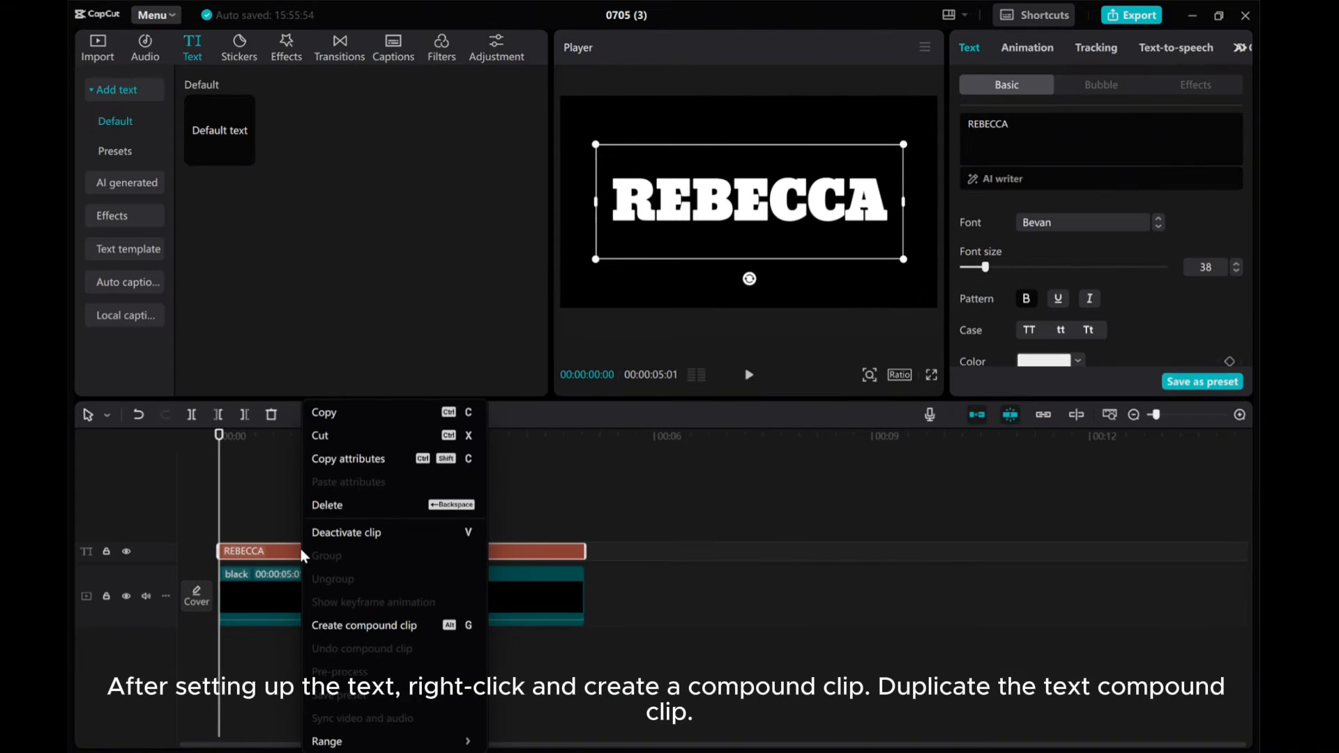
{"action": "mouse_move", "coordinate": [354, 632]}
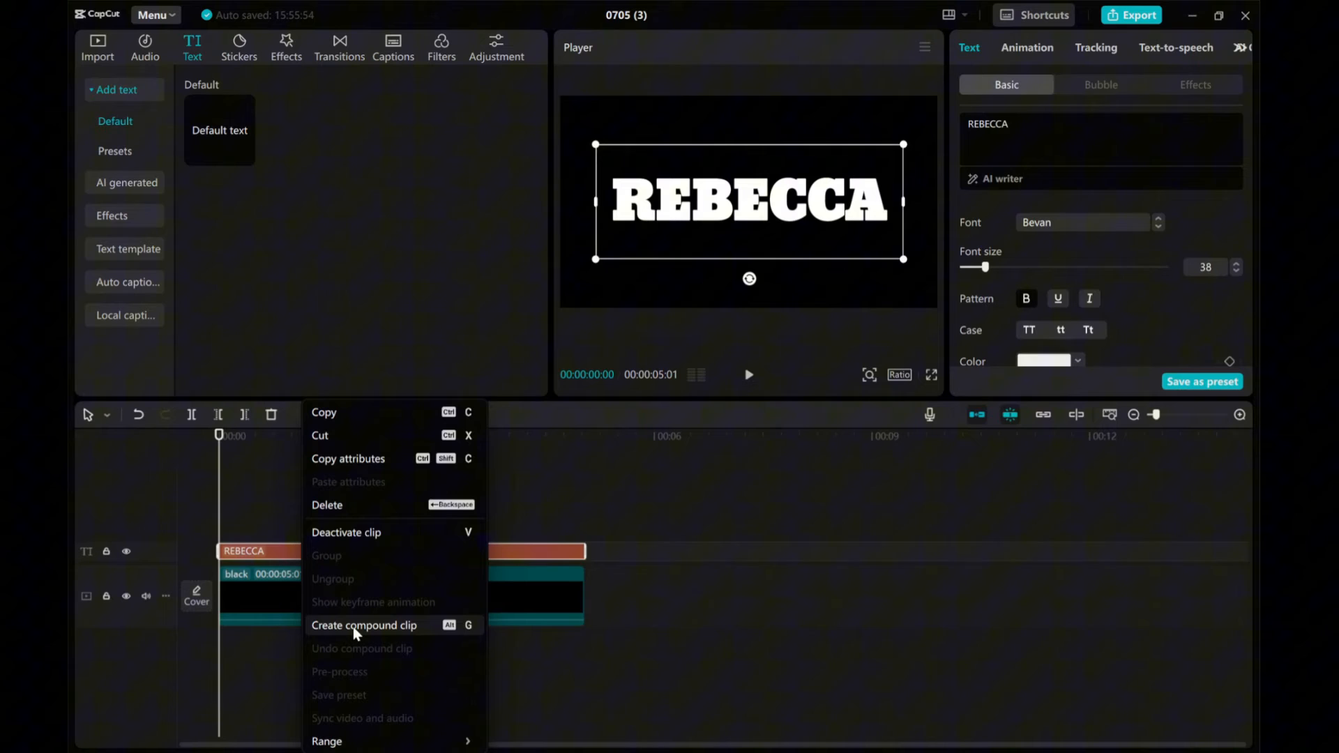
Create a compound clip from the REBECCA title and duplicate it onto a track above
{"action": "left_click", "coordinate": [362, 624]}
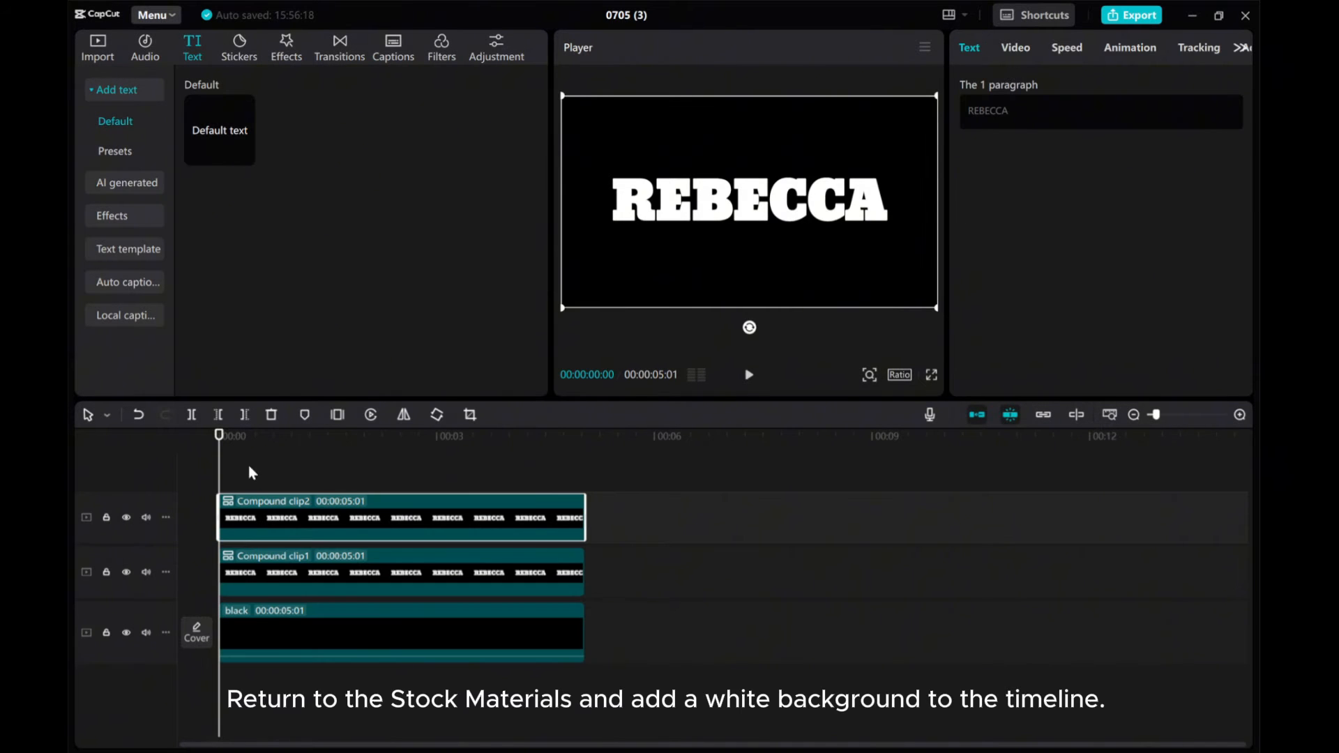
Add the white stock clip and place it between the two REBECCA compound clips
{"action": "left_click", "coordinate": [96, 47]}
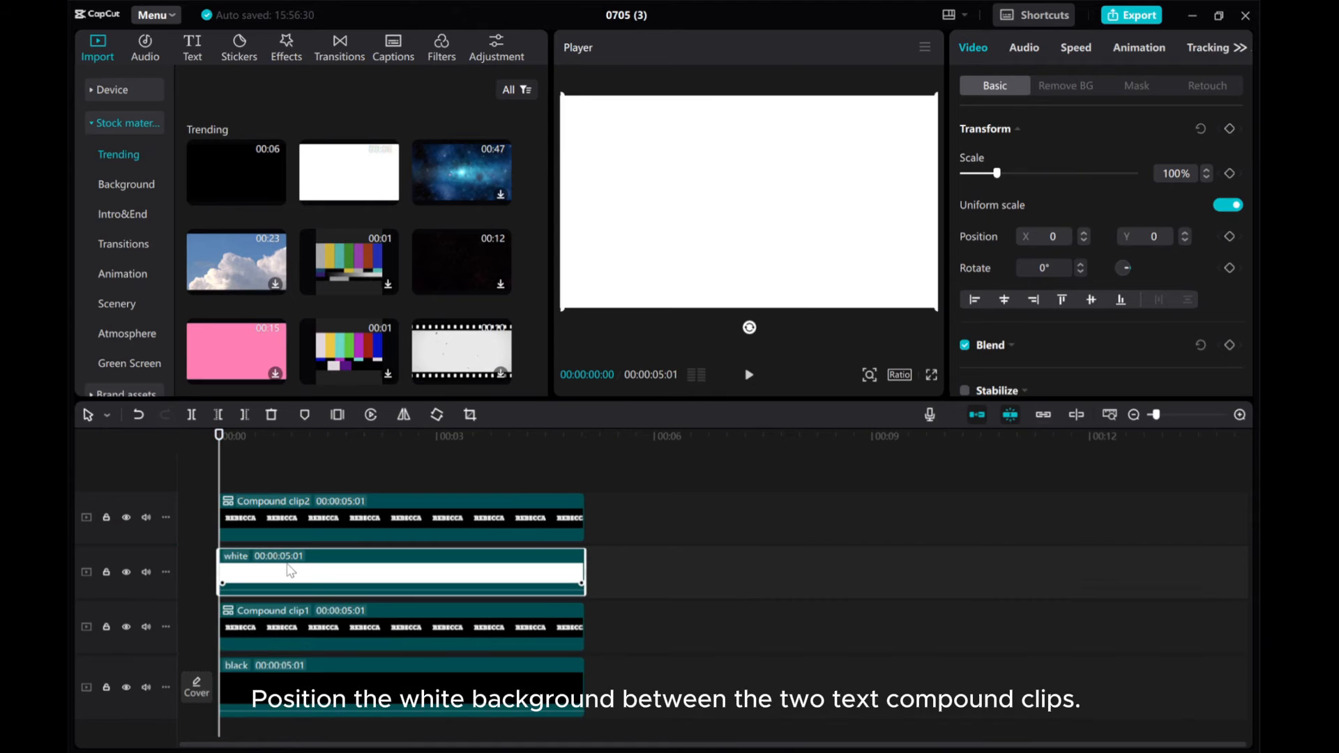
{"action": "left_click", "coordinate": [402, 501]}
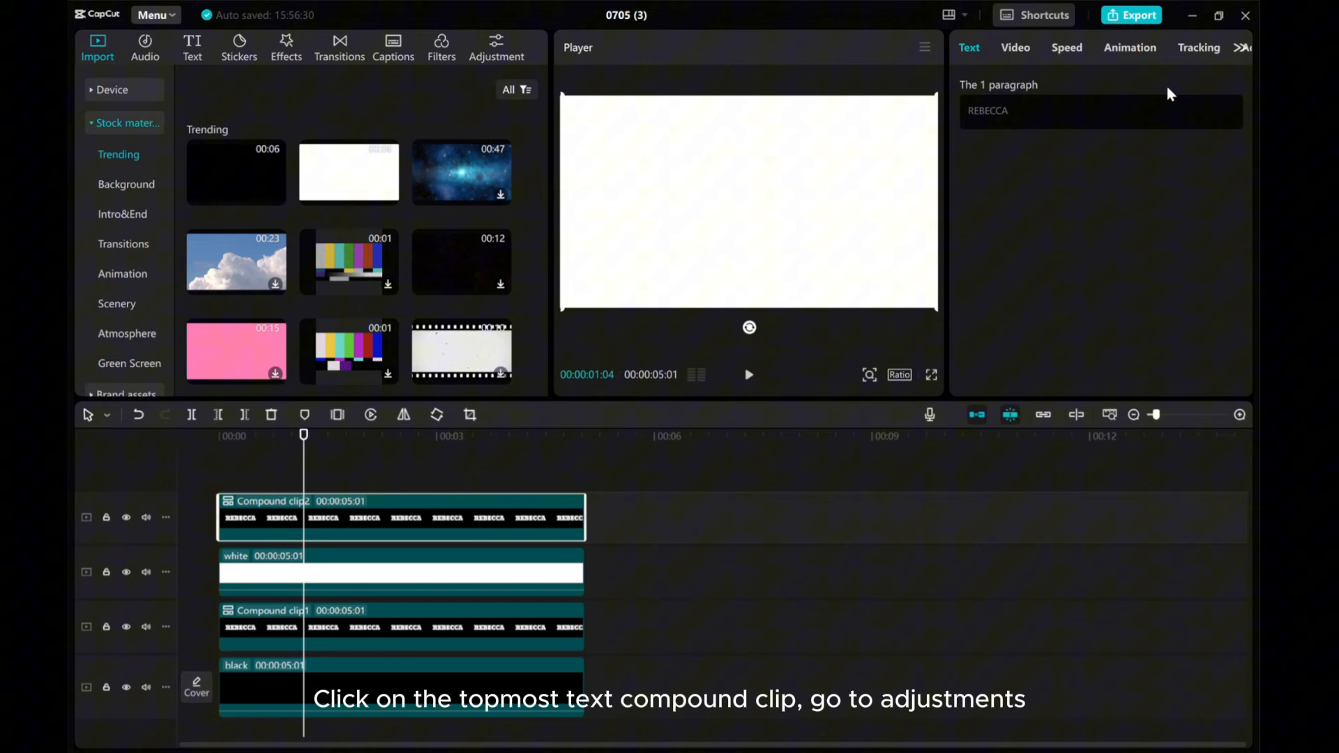
Invert the top title to black via Adjustment > Curves and compound each text/background pair
{"action": "left_click", "coordinate": [1238, 48]}
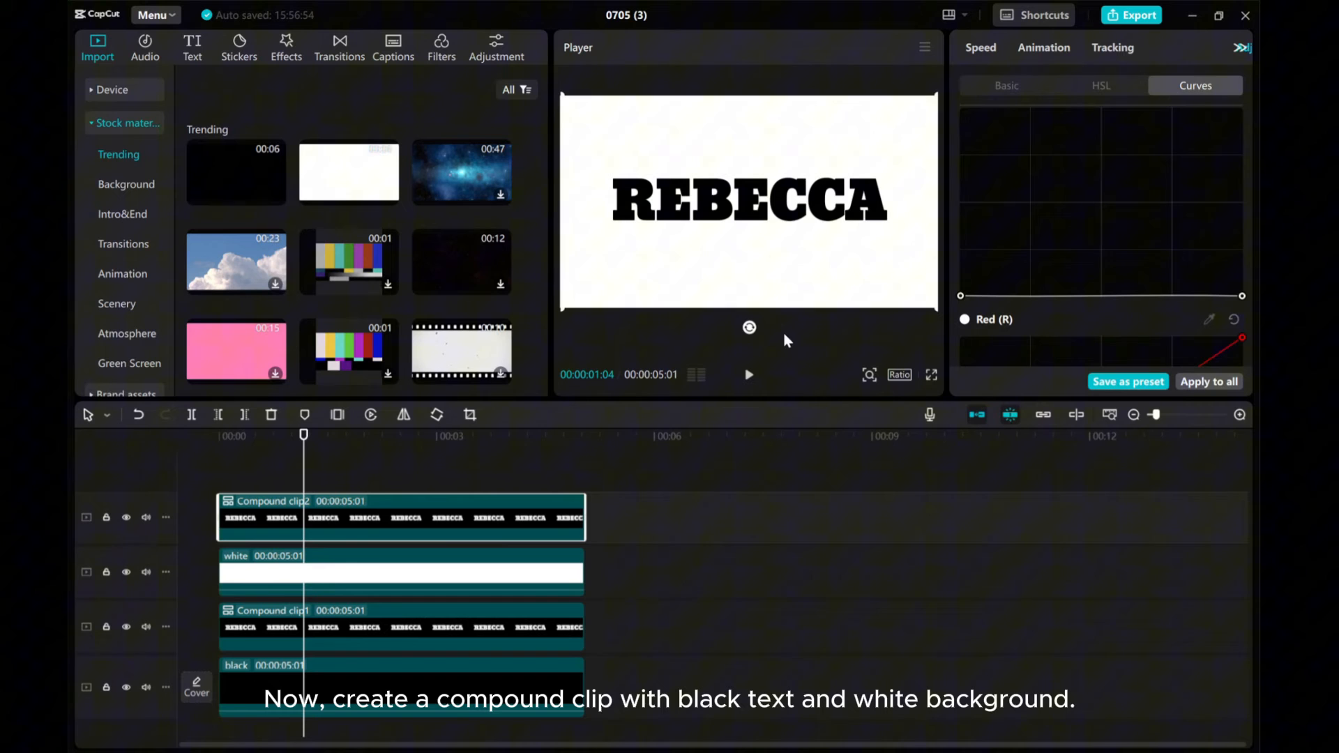
{"action": "left_click", "coordinate": [399, 571]}
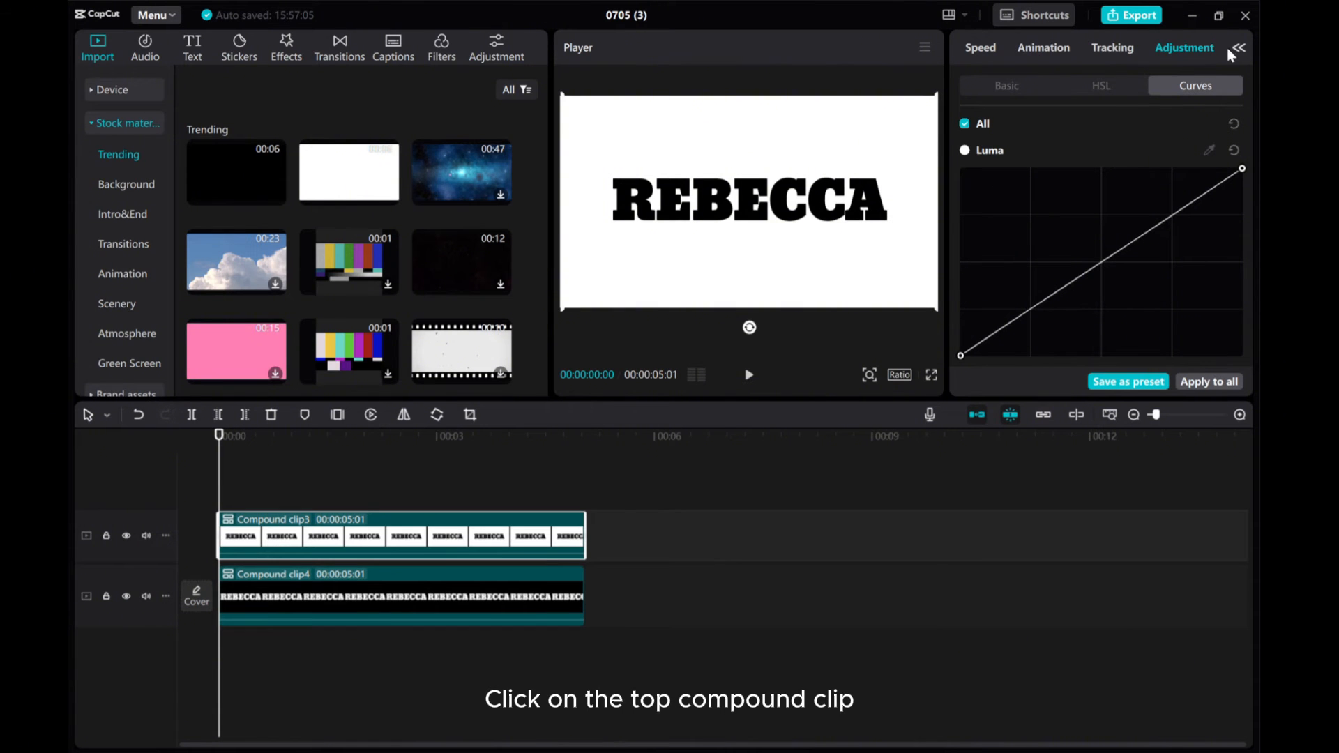
Apply a Horizontal mask to Compound clip3, rotated 90°, with position keyframes wiping across
{"action": "left_click", "coordinate": [402, 536]}
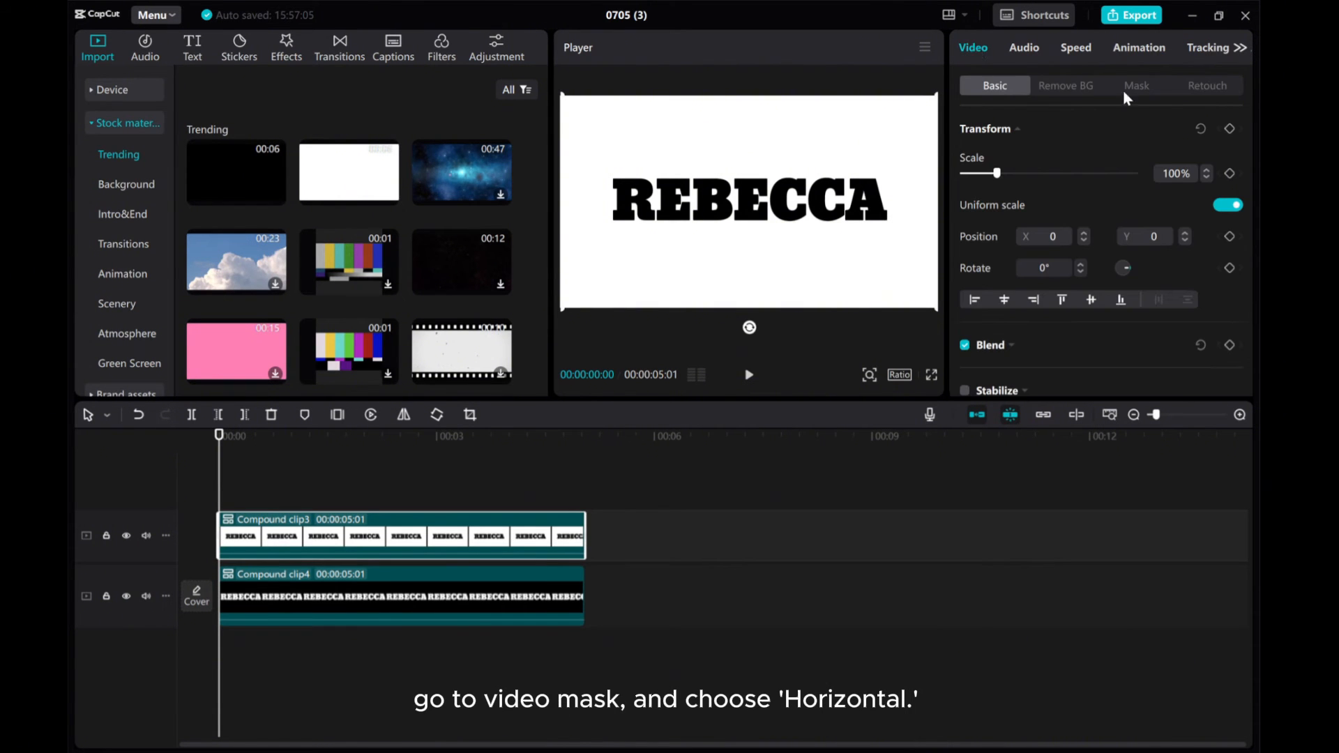
{"action": "left_click", "coordinate": [1137, 85]}
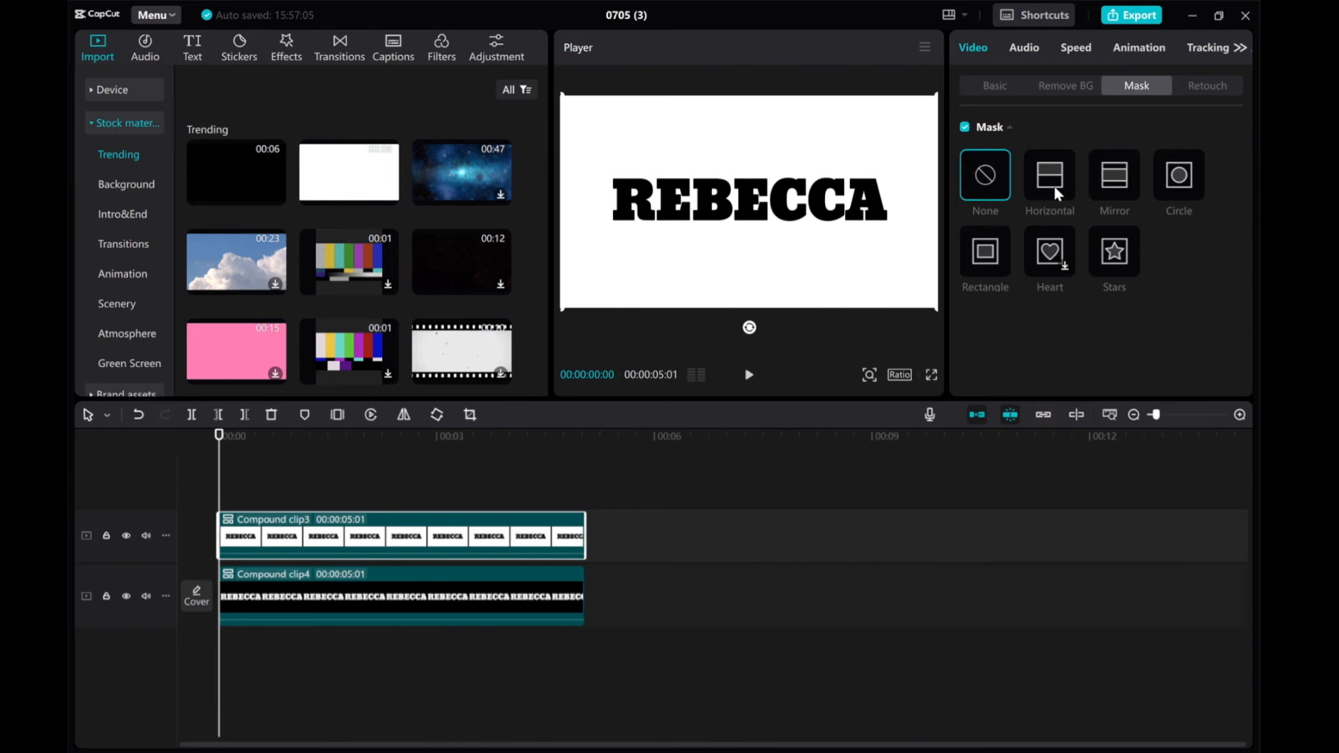
{"action": "left_click", "coordinate": [1050, 176]}
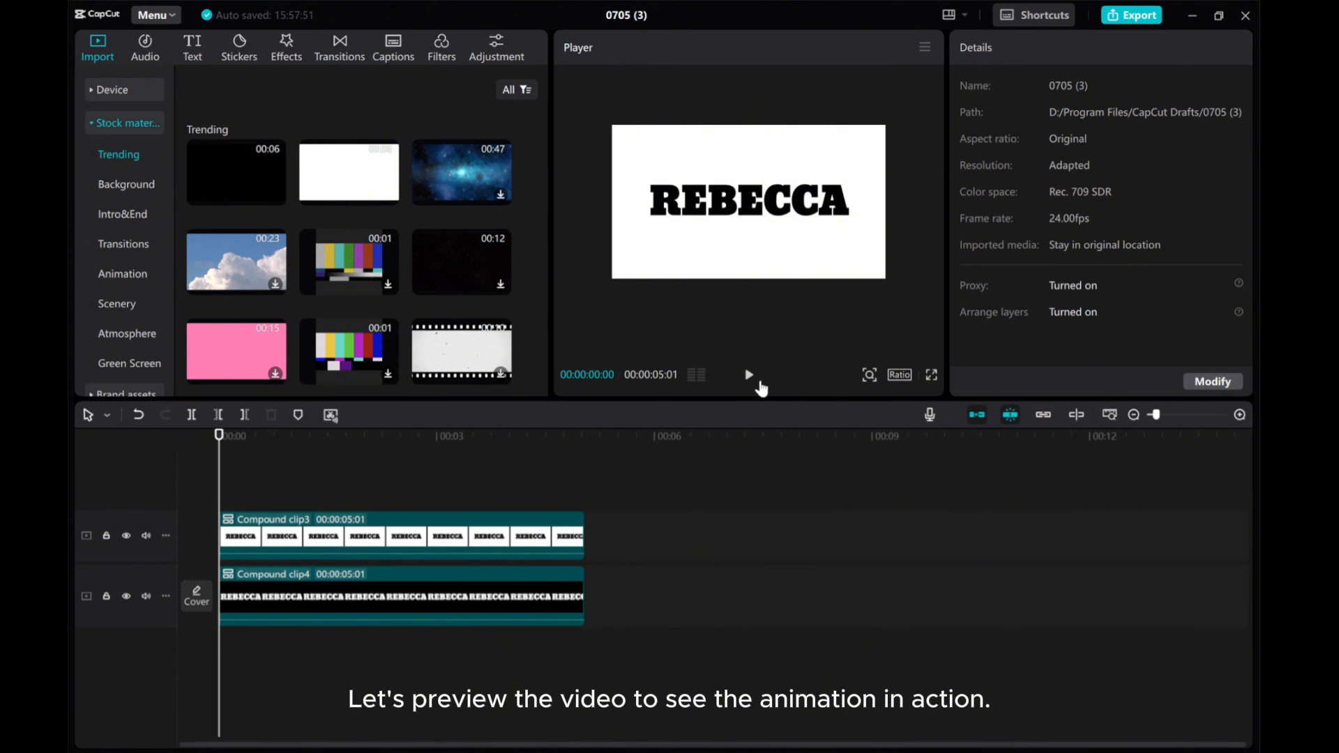
{"action": "left_click", "coordinate": [748, 374]}
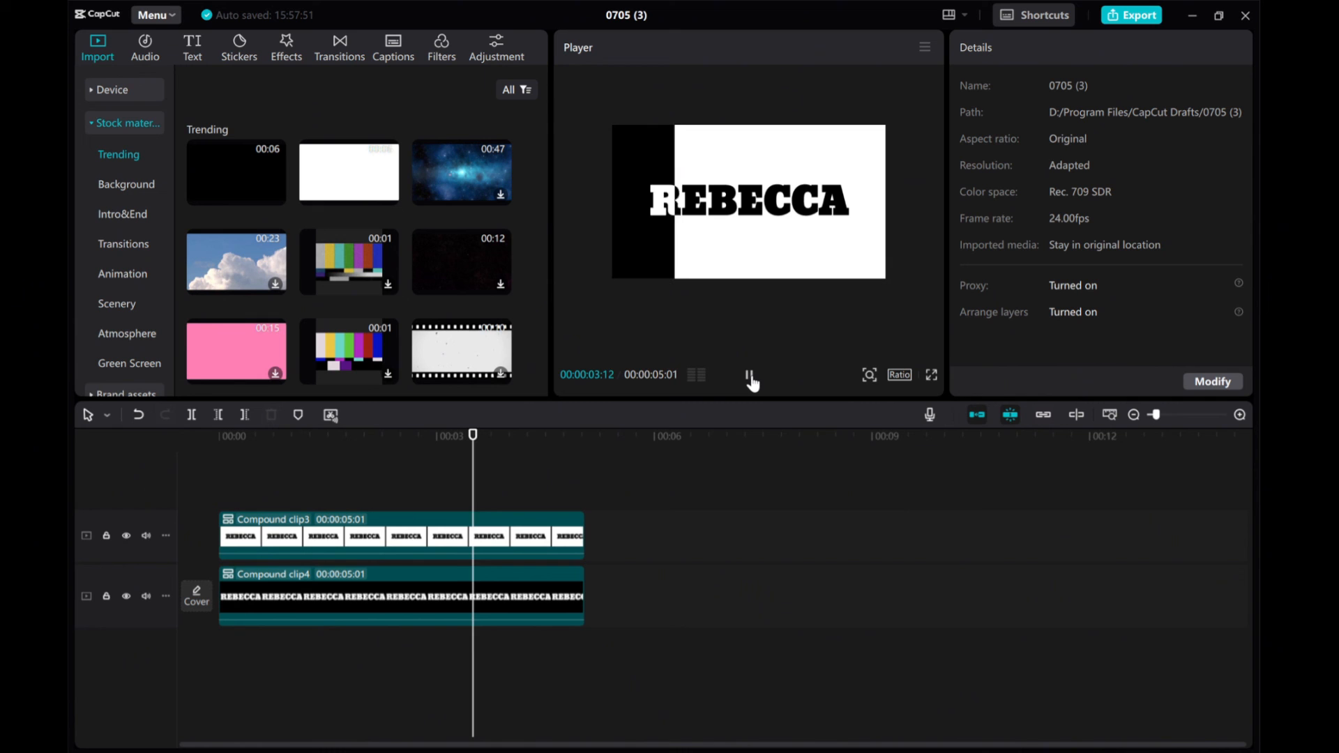
{"action": "left_click", "coordinate": [750, 375]}
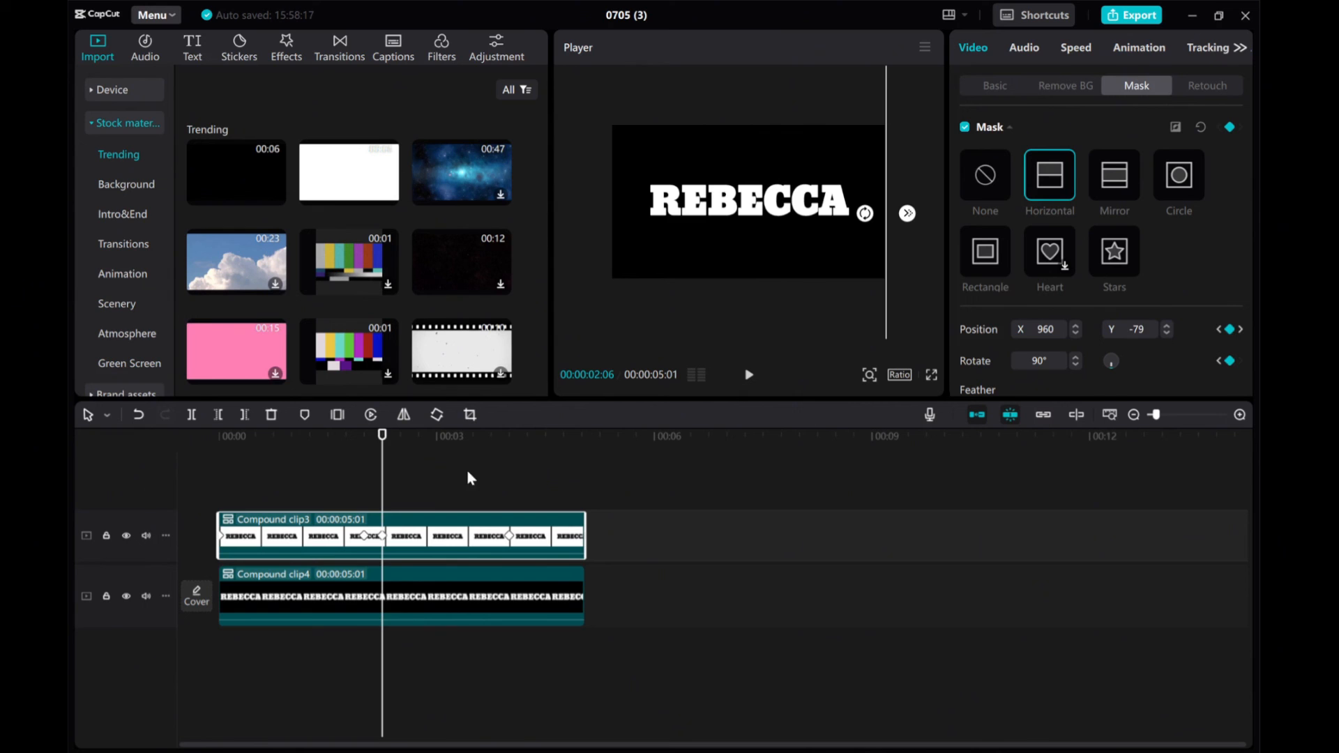
{"action": "mouse_move", "coordinate": [383, 539]}
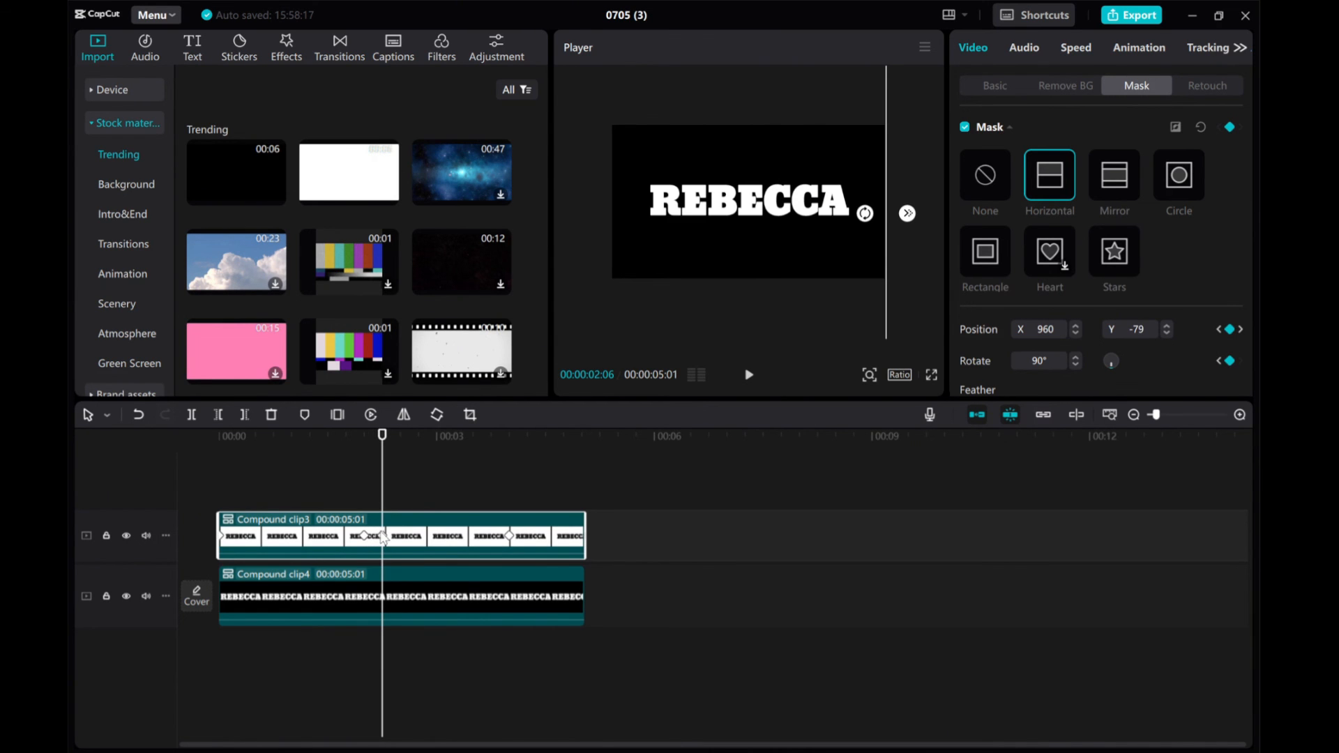